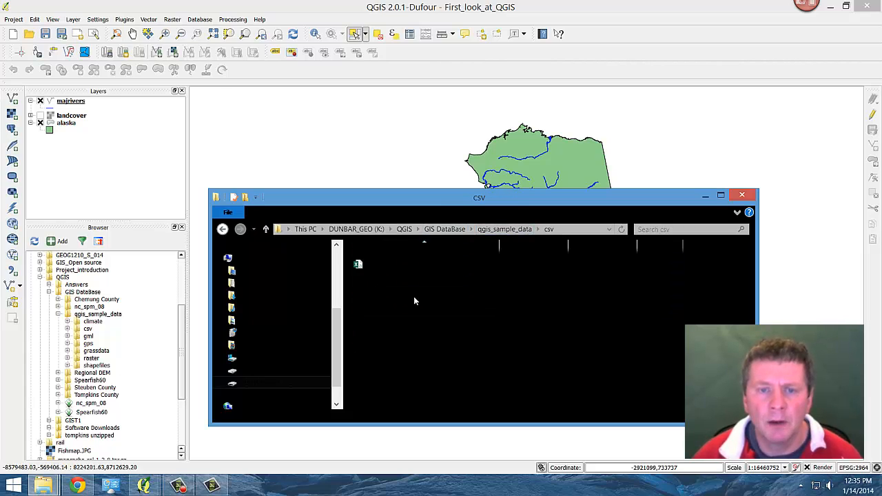
mouse_move(494, 278)
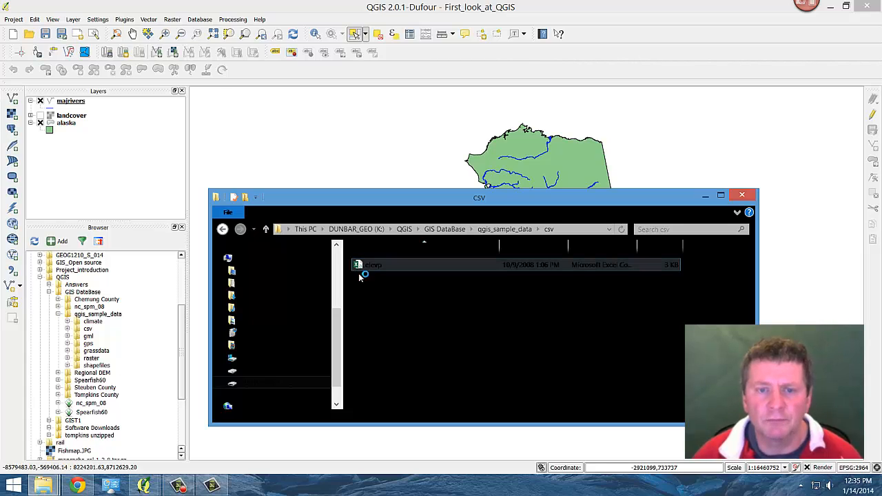
mouse_move(386, 307)
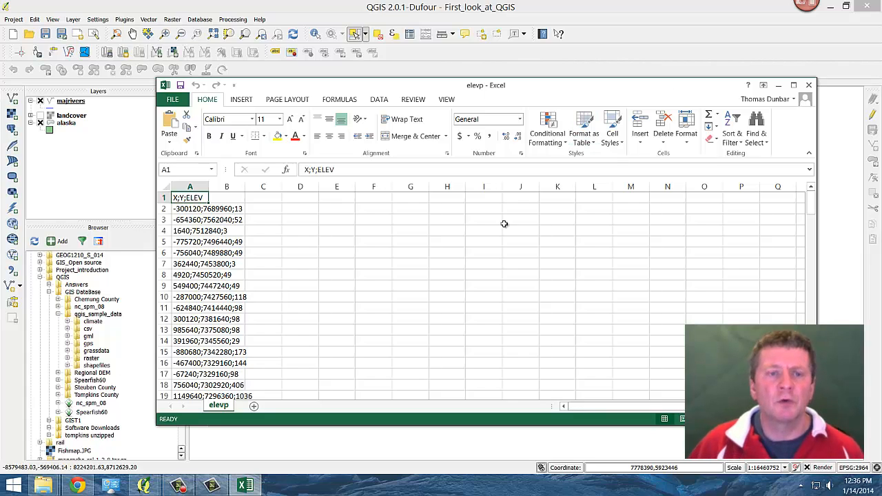
mouse_move(424, 109)
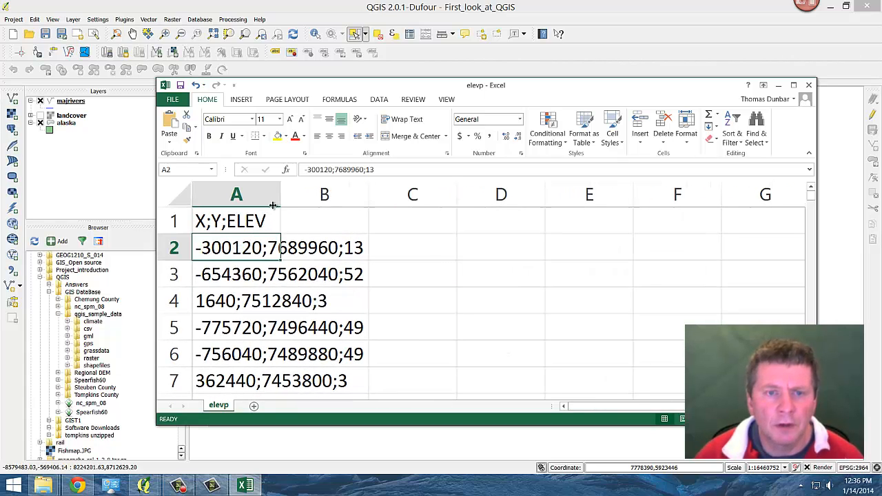
Widen Excel column A to show full X;Y;ELEV rows, then close elevp.csv
left_click_drag(279, 194, 388, 195)
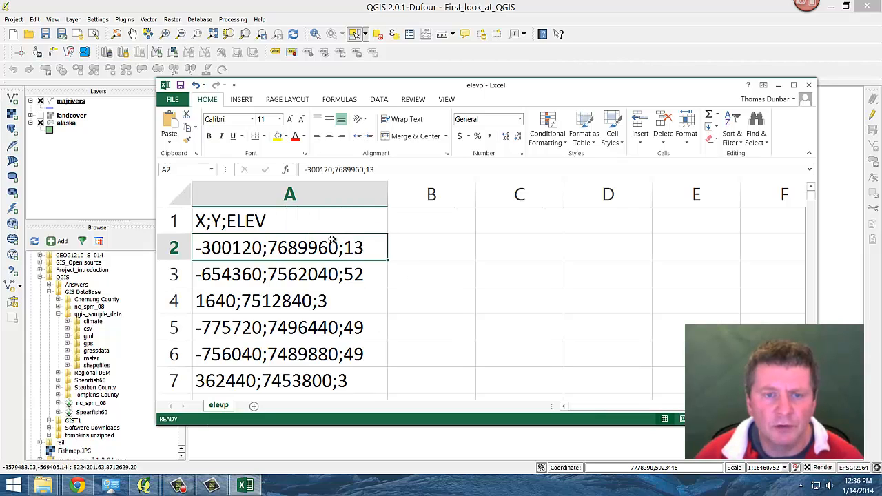
mouse_move(200, 227)
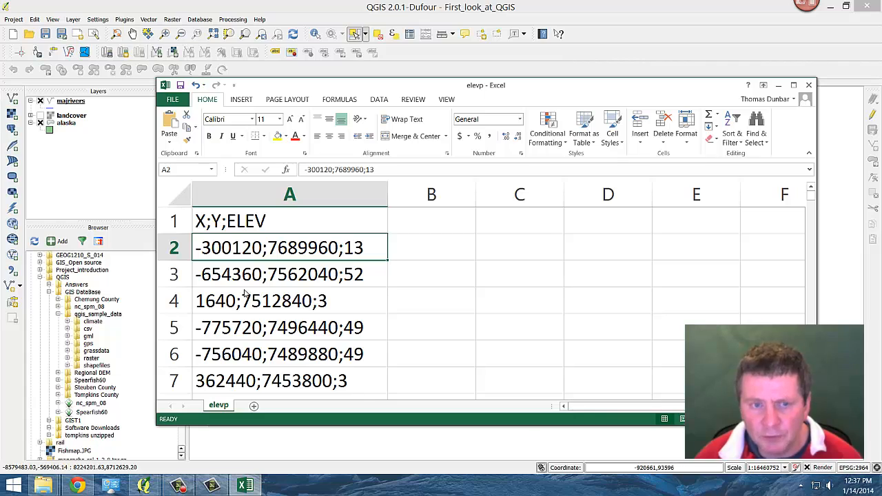
mouse_move(609, 451)
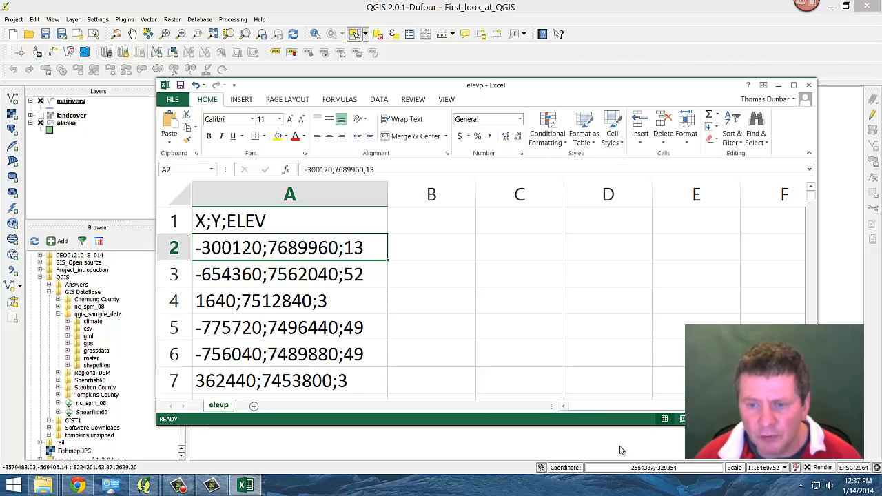
mouse_move(635, 454)
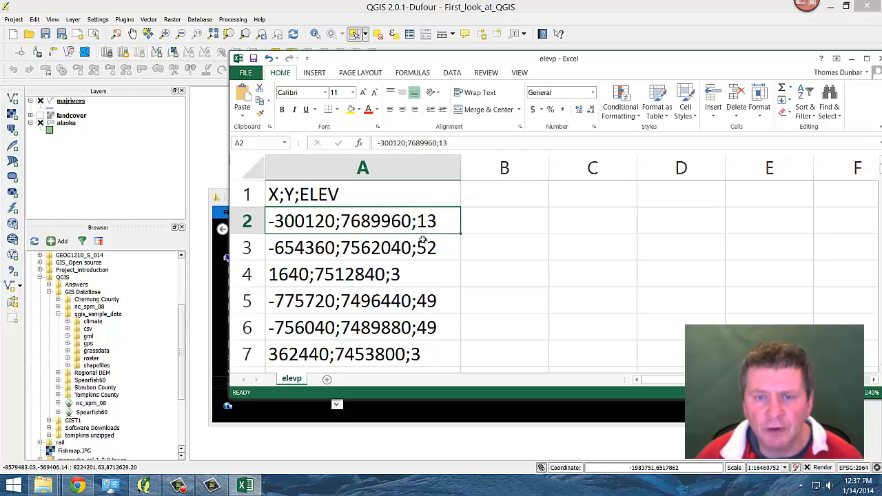
mouse_move(401, 237)
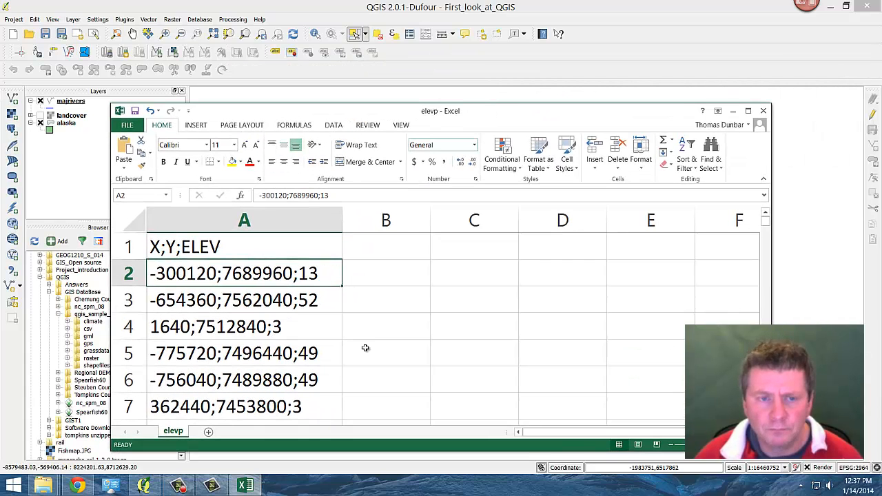
mouse_move(531, 373)
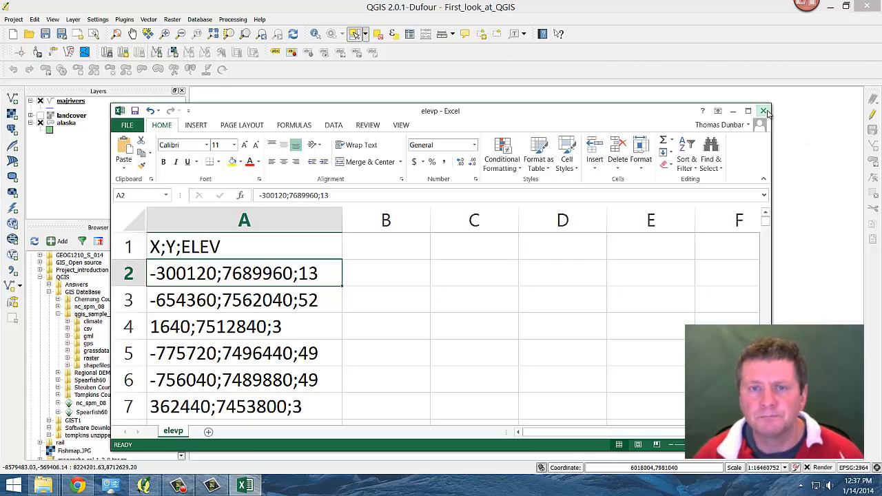
left_click(764, 111)
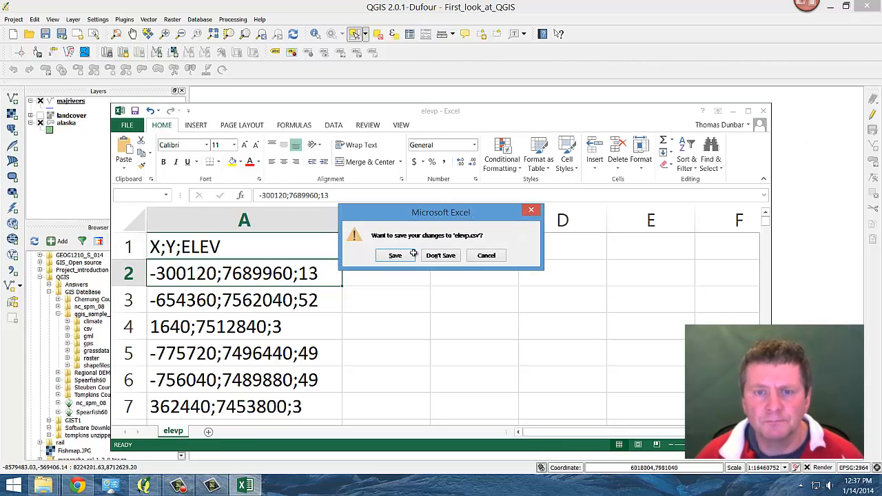
Answer the elevp.csv save prompt so Excel closes, returning to QGIS
left_click(441, 255)
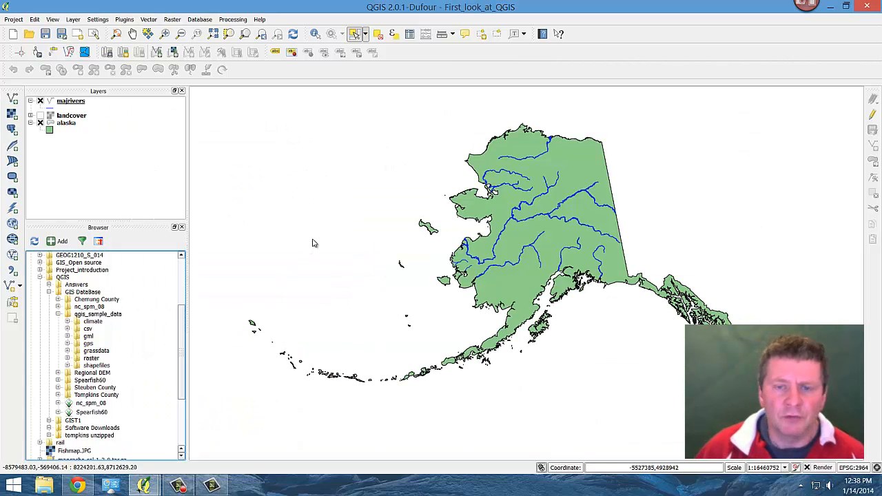
mouse_move(317, 196)
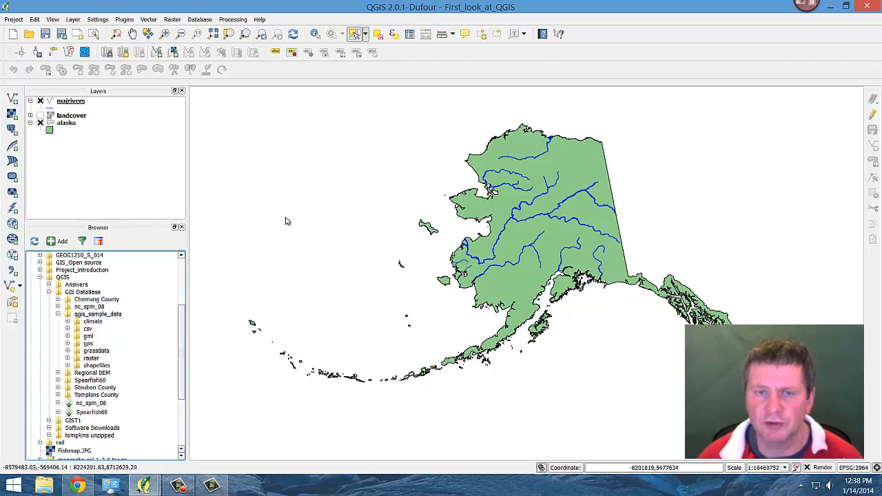
mouse_move(250, 225)
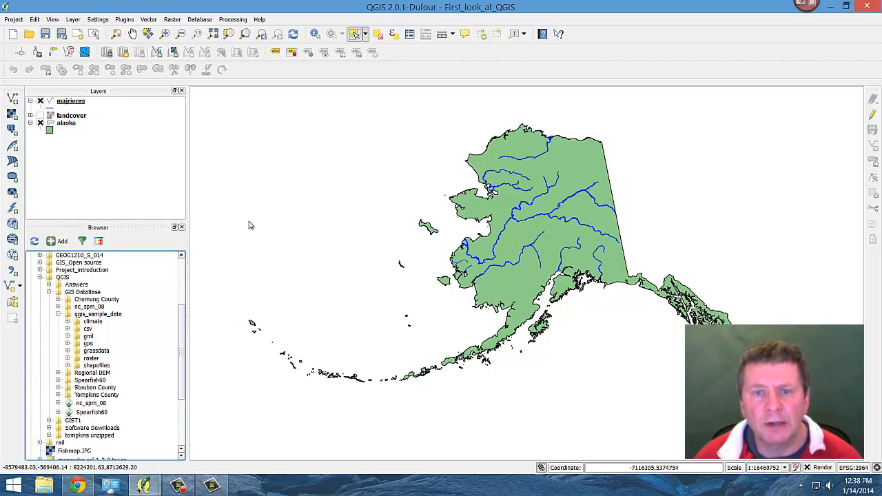
mouse_move(260, 229)
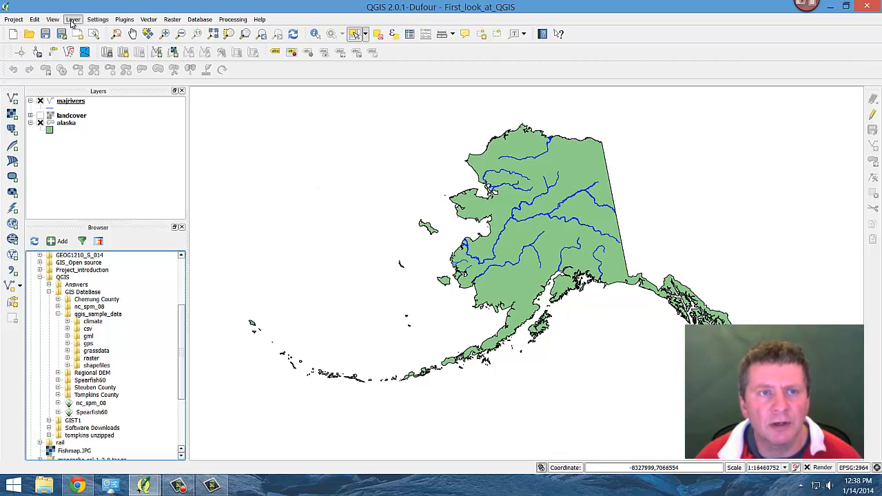
Check the Layer menu, then launch Add Delimited Text Layer
left_click(73, 19)
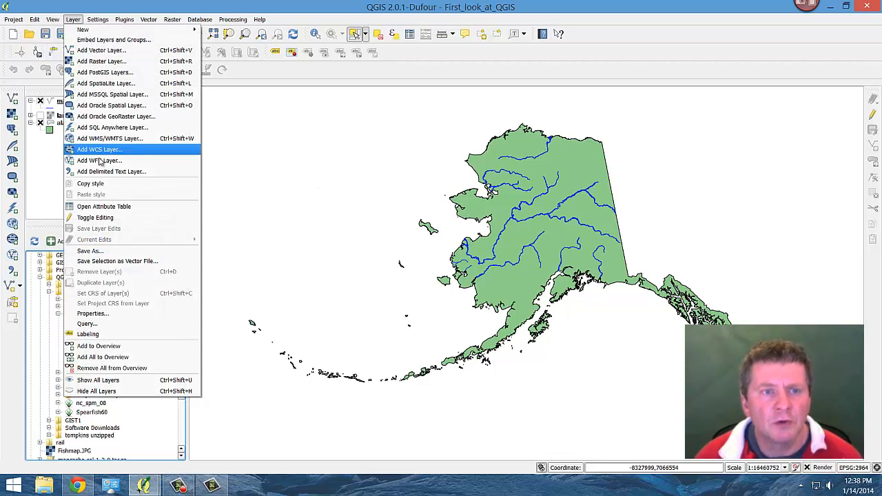
mouse_move(110, 172)
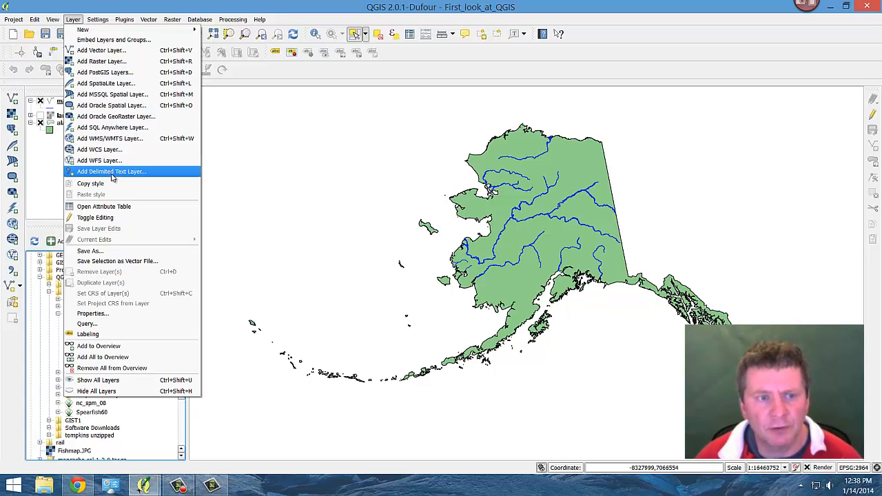
mouse_move(53, 213)
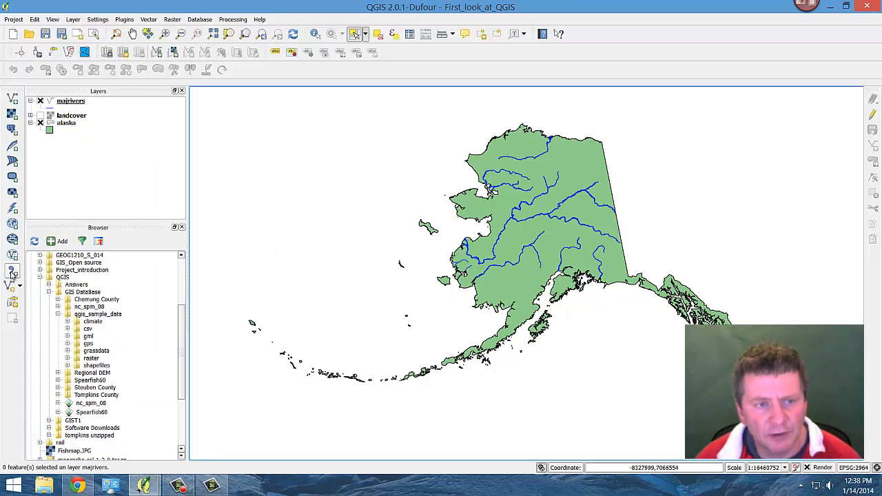
mouse_move(12, 272)
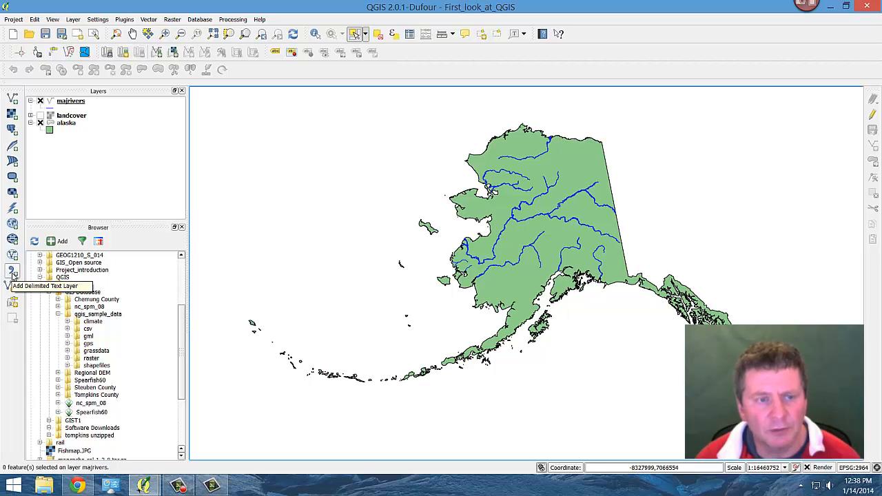
left_click(13, 273)
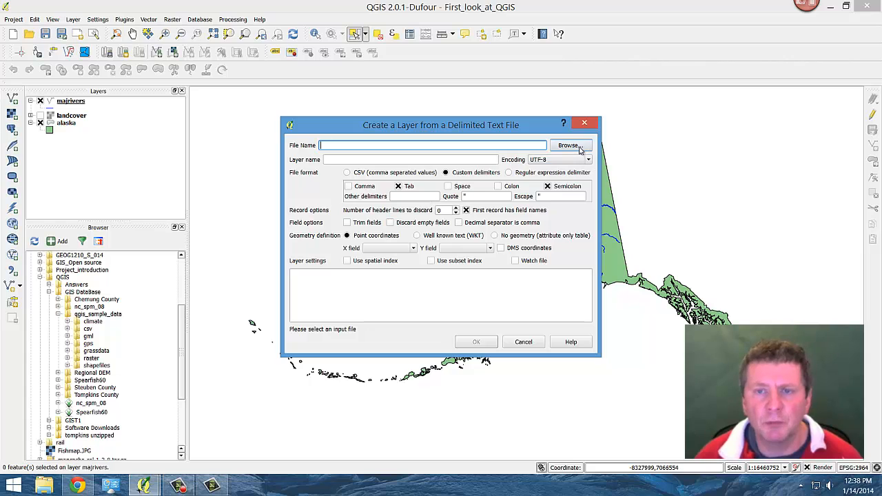
Browse to the csv folder and load elevp.csv into the dialog
left_click(569, 146)
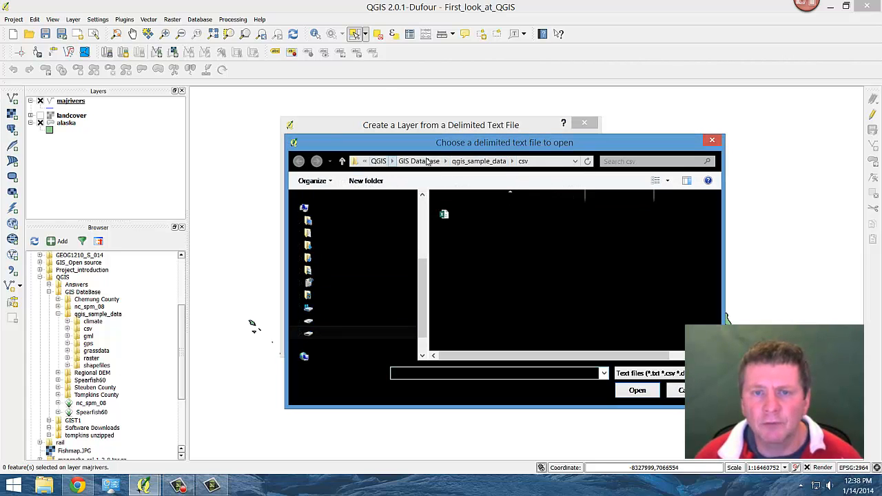
left_click(483, 214)
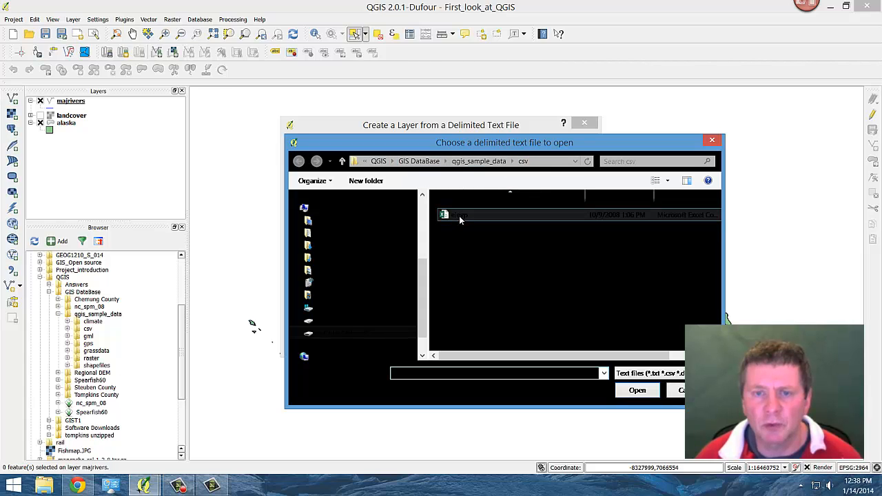
left_click(459, 215)
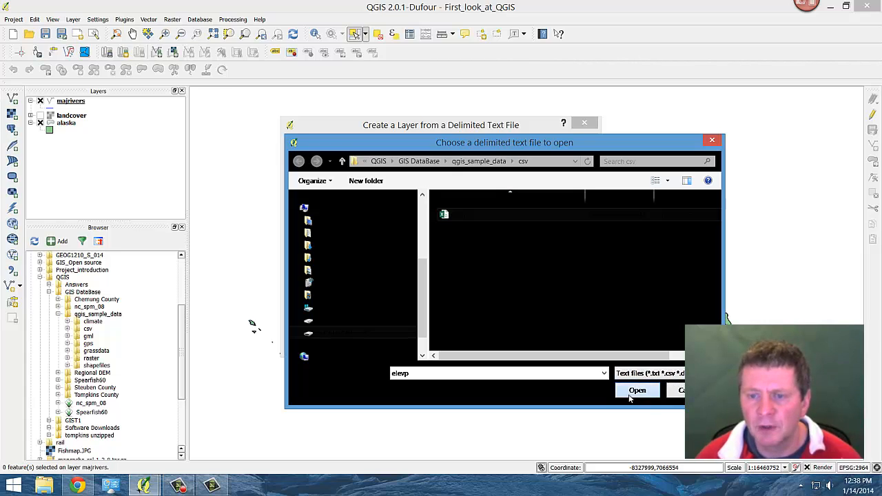
left_click(637, 390)
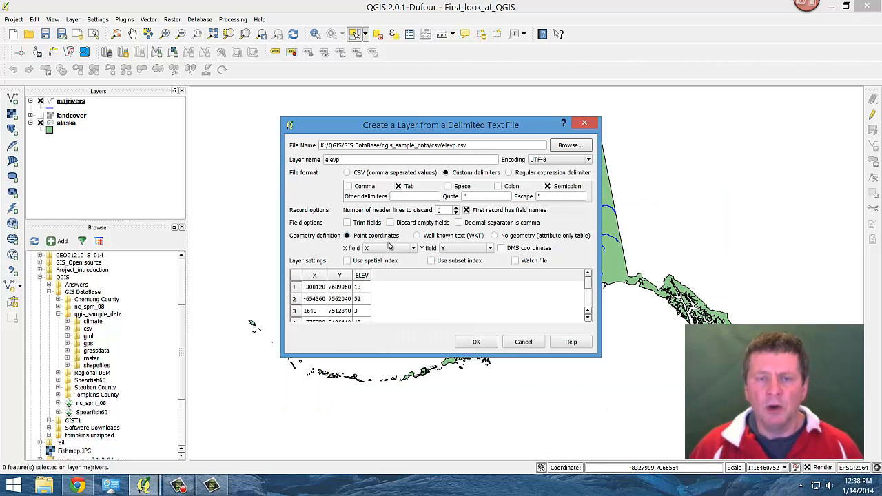
Switch the elevp import to custom delimiters split on semicolons
left_click(398, 186)
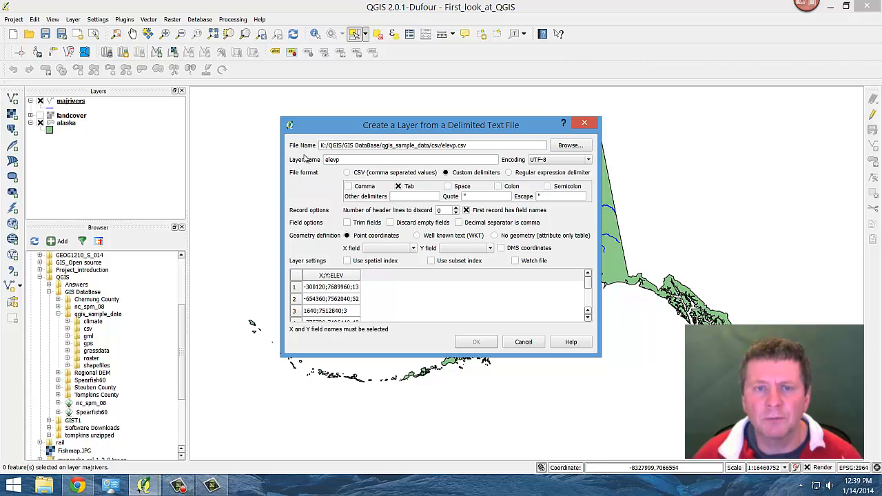
mouse_move(344, 181)
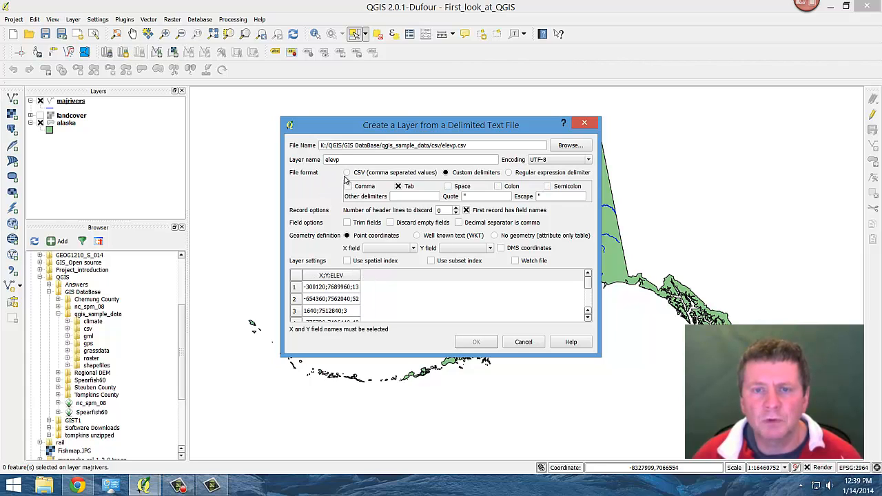
left_click(347, 172)
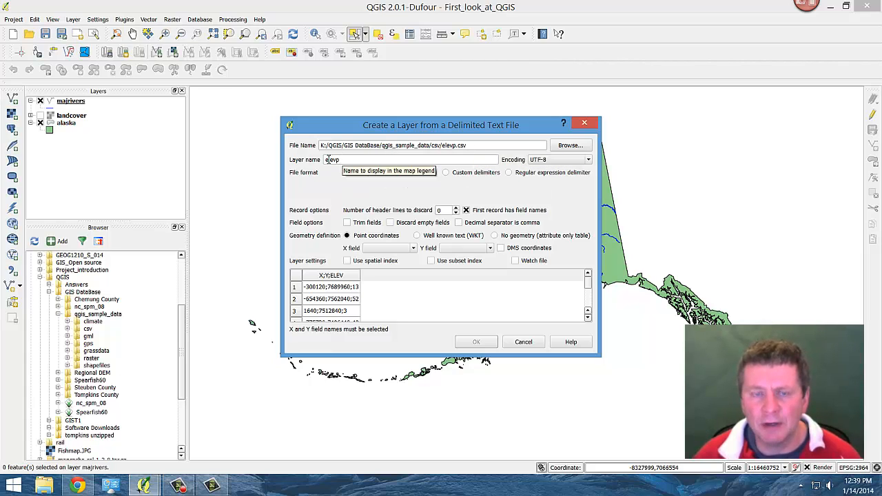
left_click(346, 173)
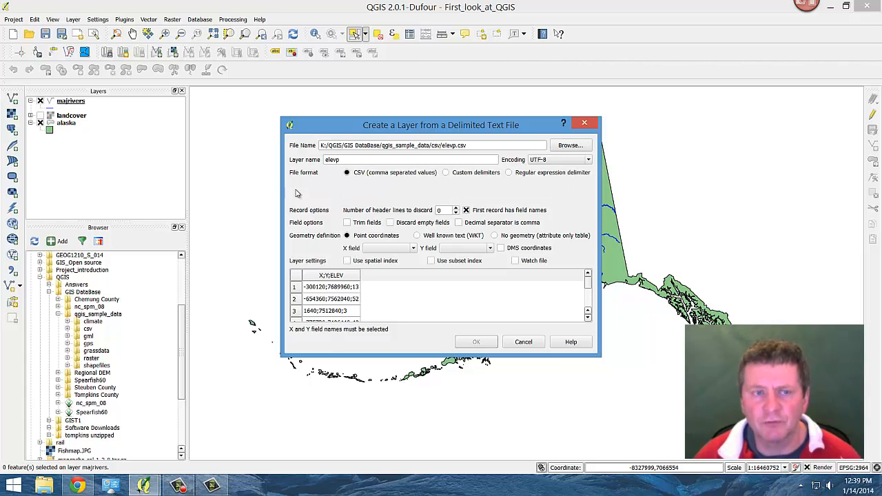
mouse_move(357, 199)
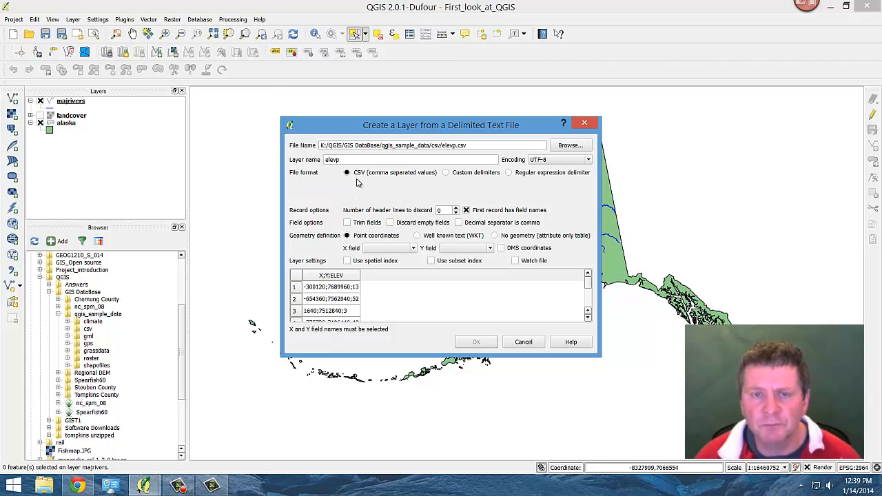
mouse_move(328, 292)
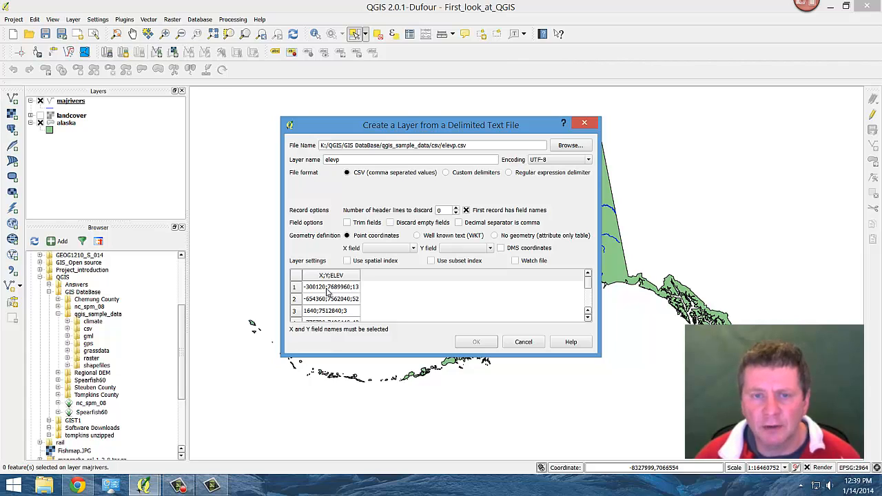
left_click(446, 172)
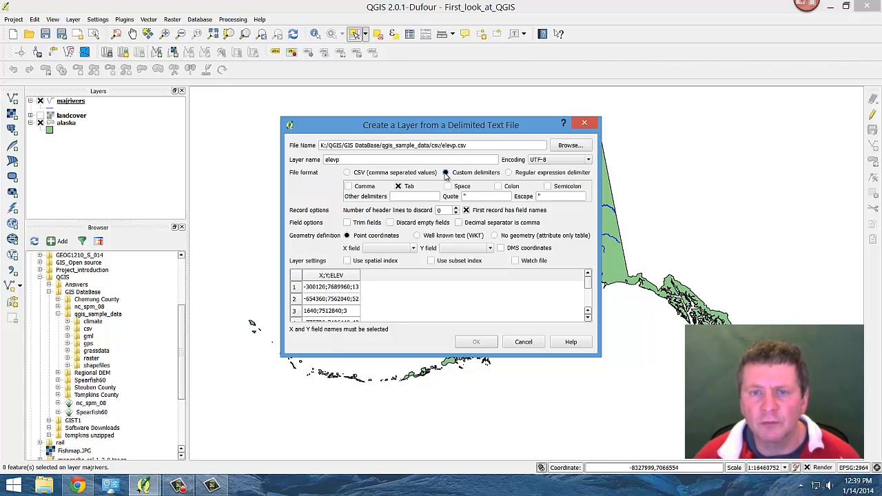
left_click(446, 172)
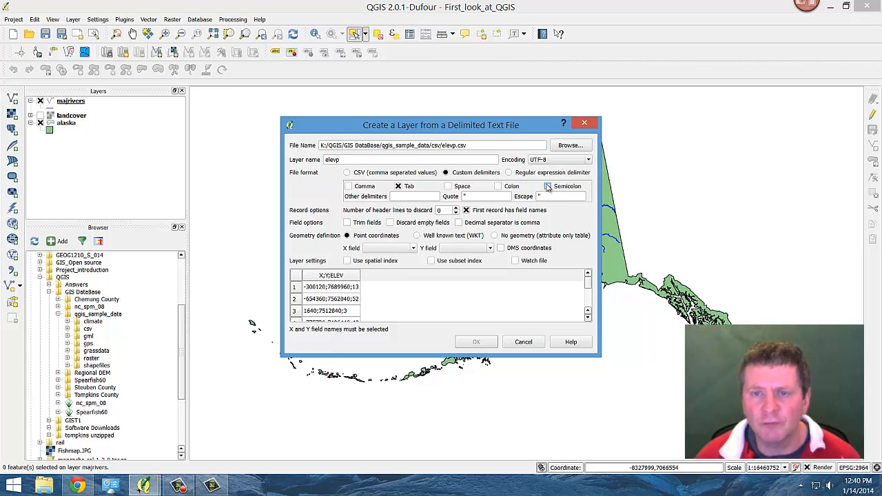
left_click(547, 186)
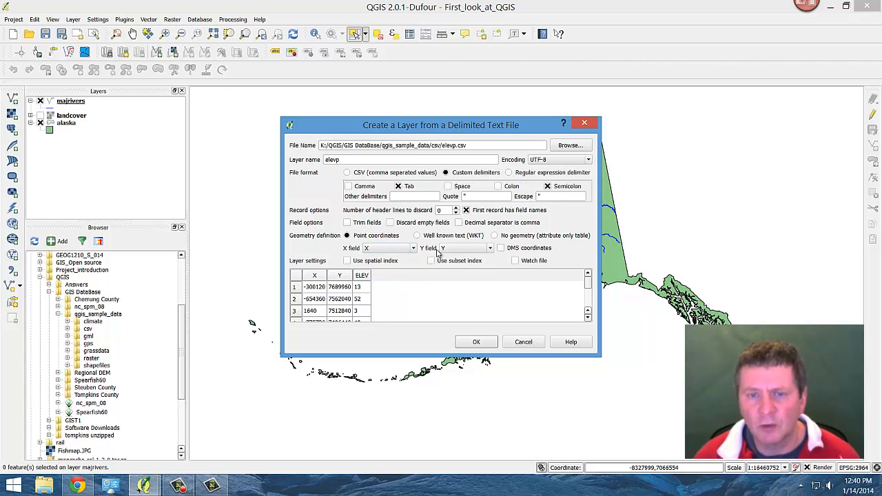
mouse_move(346, 260)
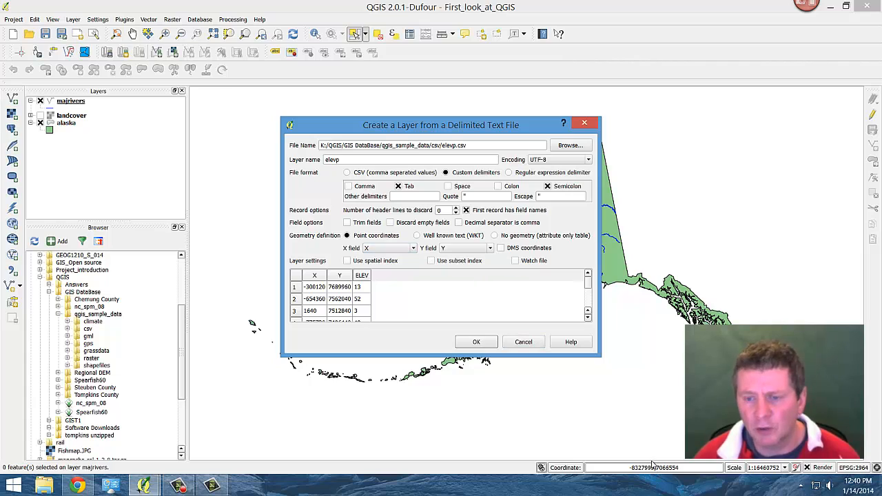
mouse_move(658, 483)
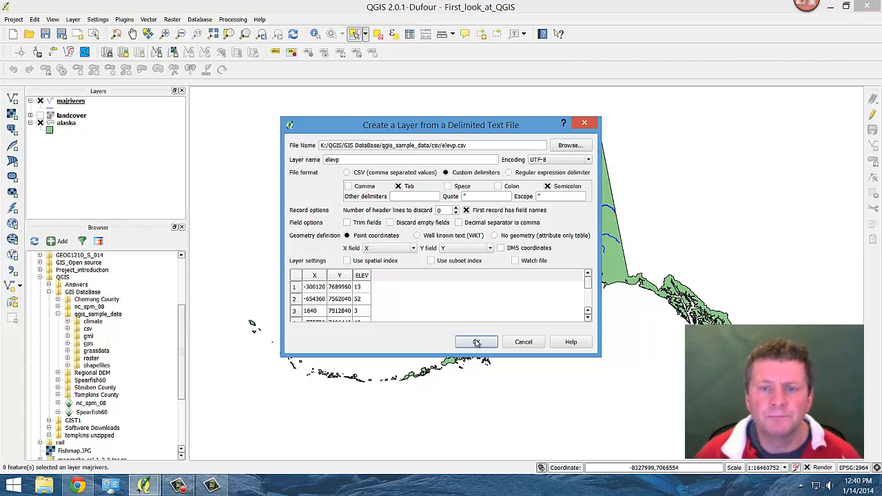
Accept the delimited text settings to create the elevp point layer
left_click(476, 342)
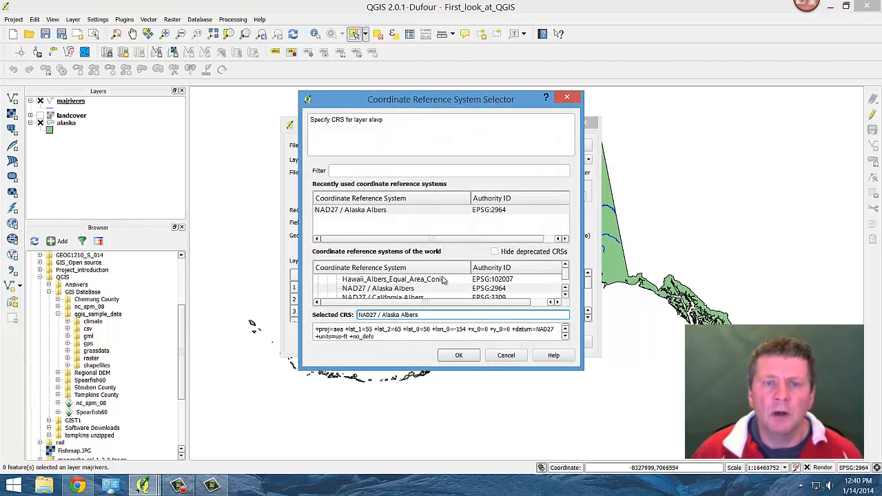
mouse_move(309, 212)
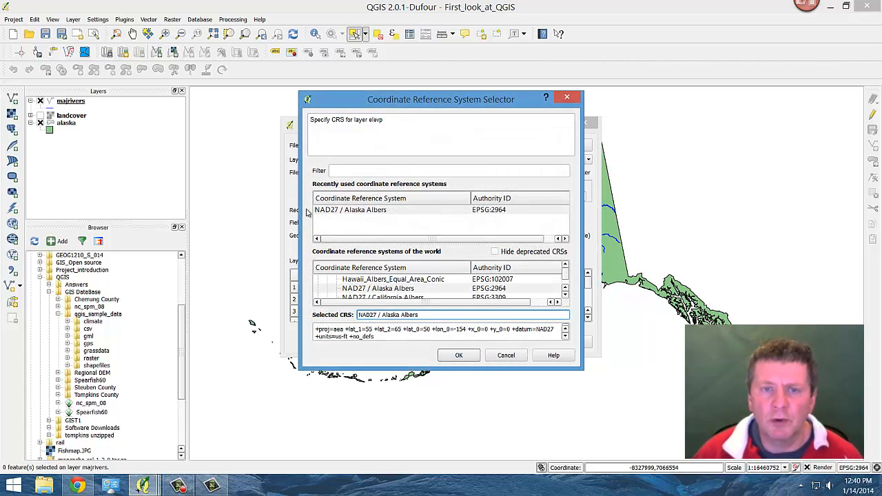
mouse_move(415, 223)
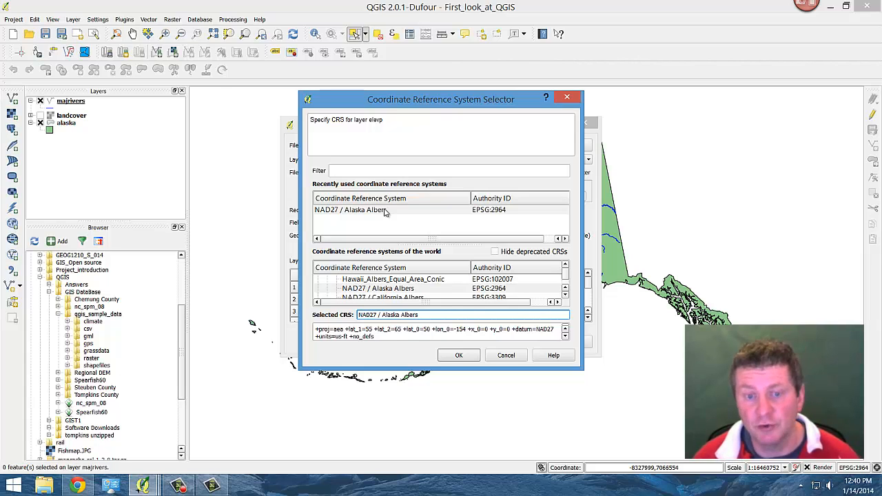
mouse_move(357, 224)
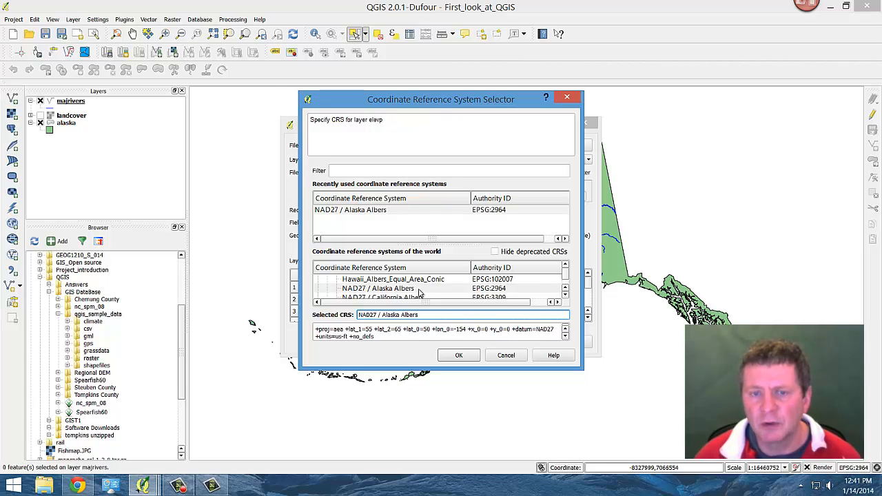
mouse_move(517, 298)
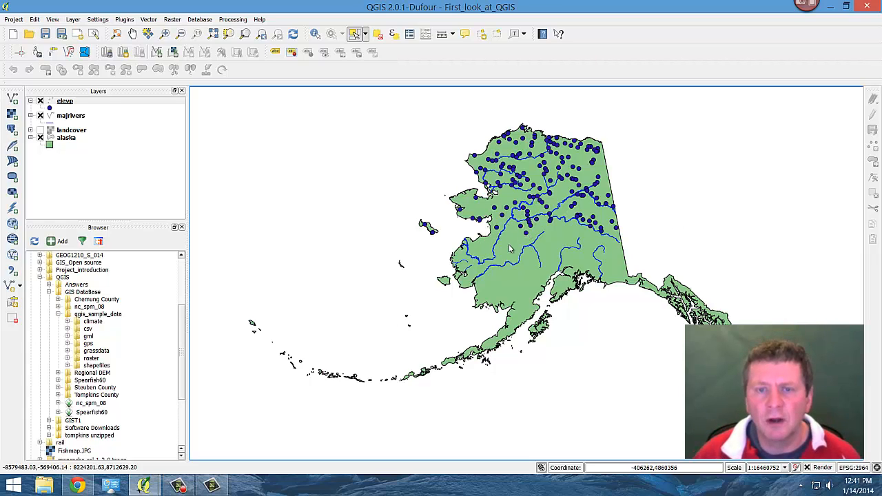
mouse_move(422, 100)
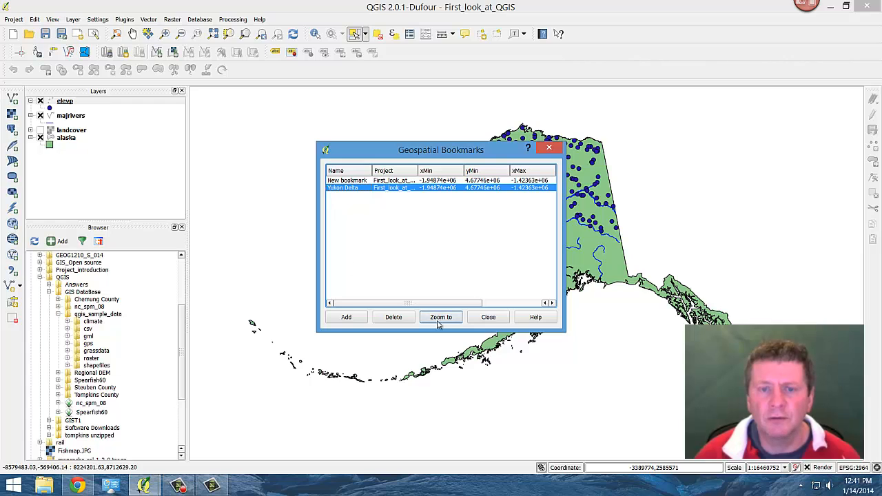
Zoom the map to the Yukon Delta geospatial bookmark
left_click(440, 318)
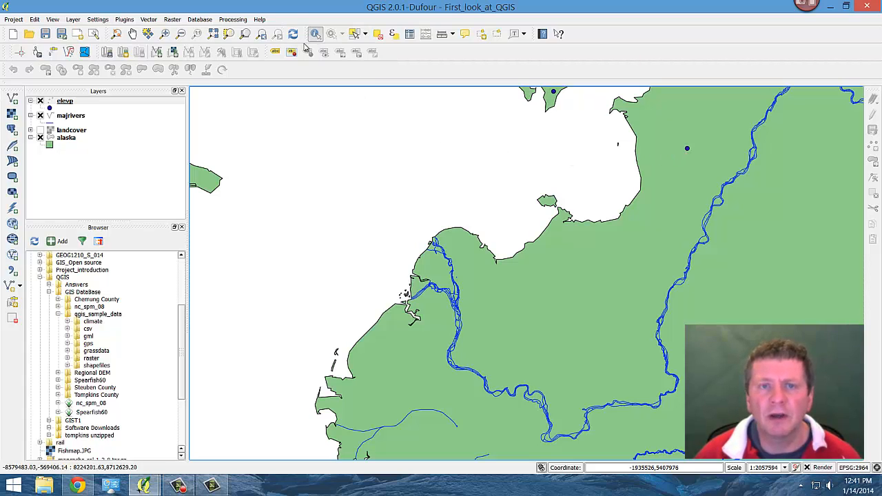
mouse_move(688, 151)
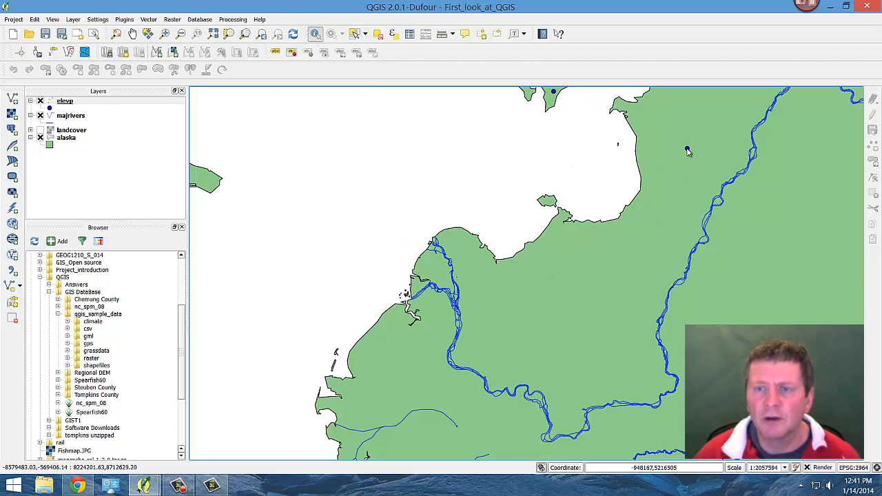
mouse_move(782, 153)
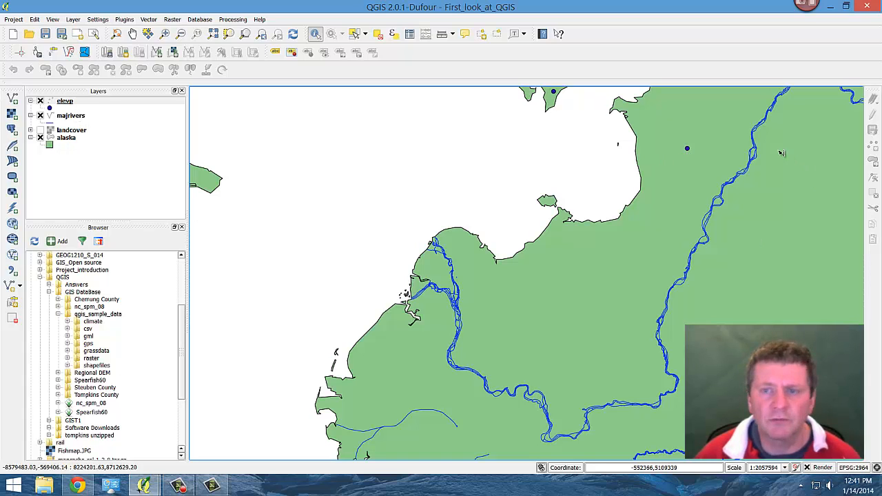
left_click(688, 148)
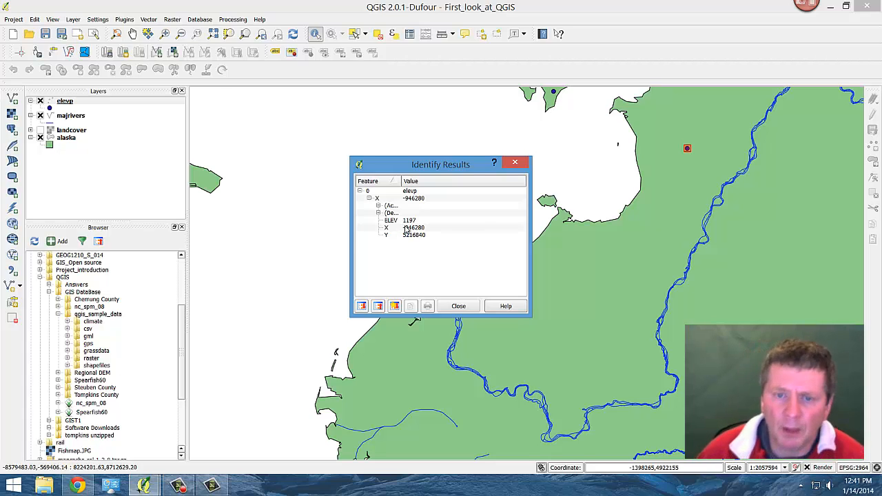
mouse_move(592, 150)
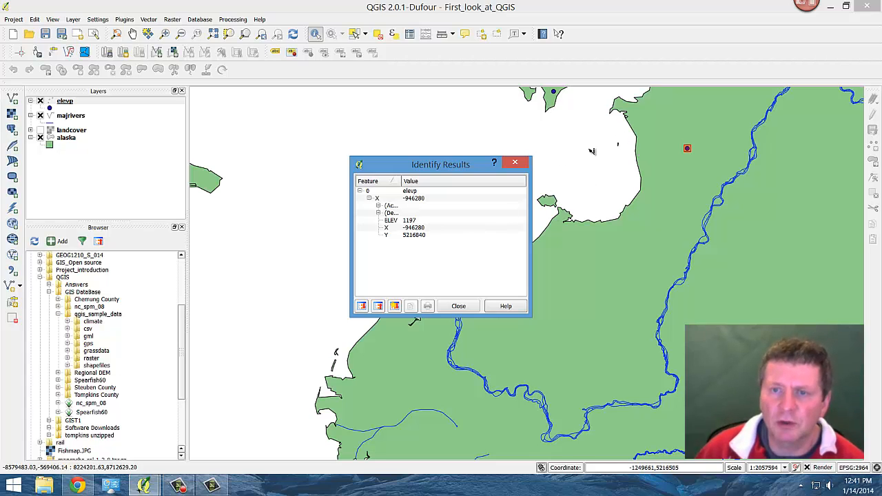
mouse_move(680, 167)
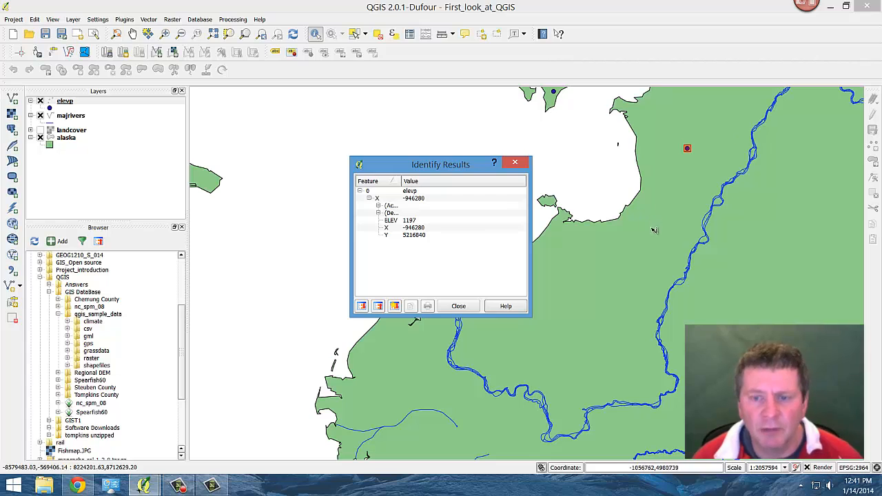
left_click(458, 306)
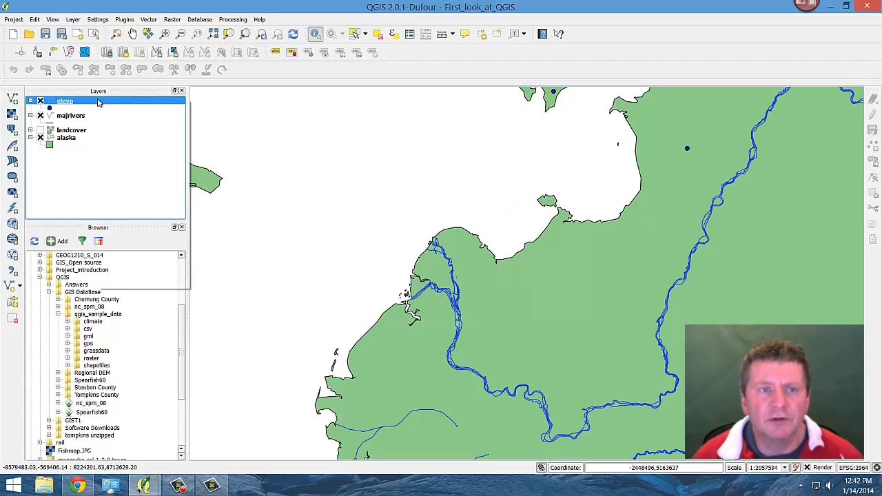
right_click(65, 100)
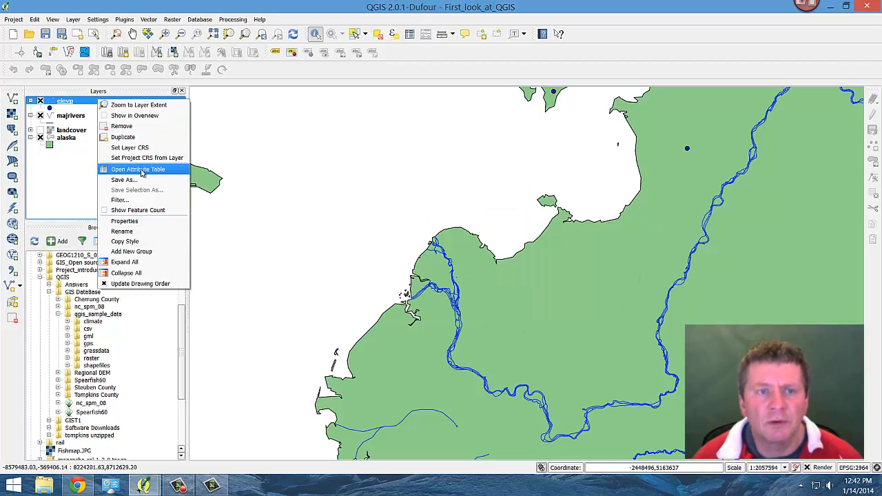
left_click(138, 169)
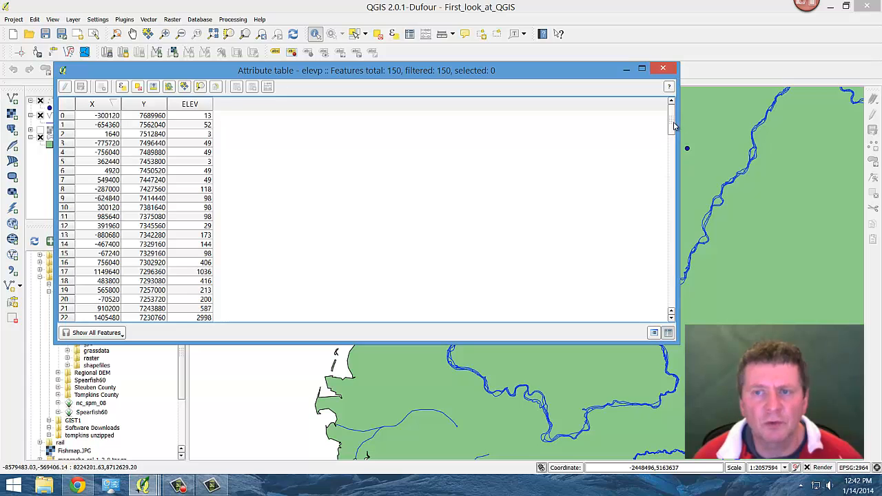
scroll("down", 3)
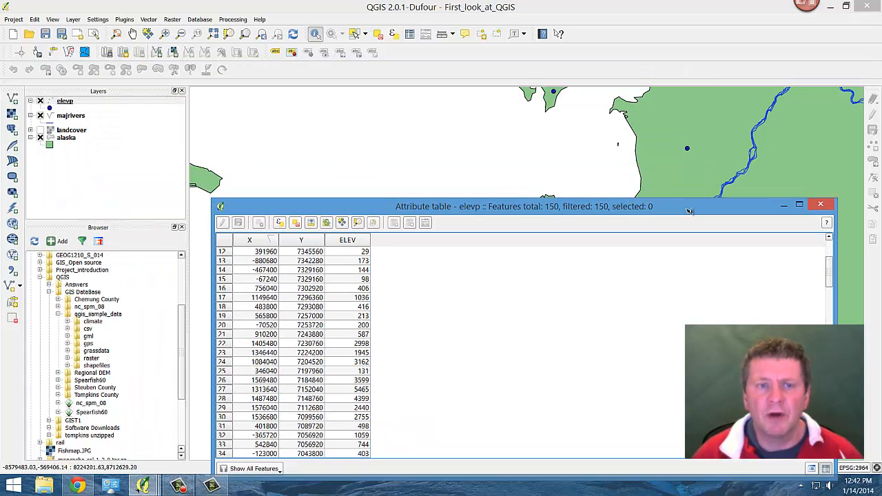
mouse_move(378, 166)
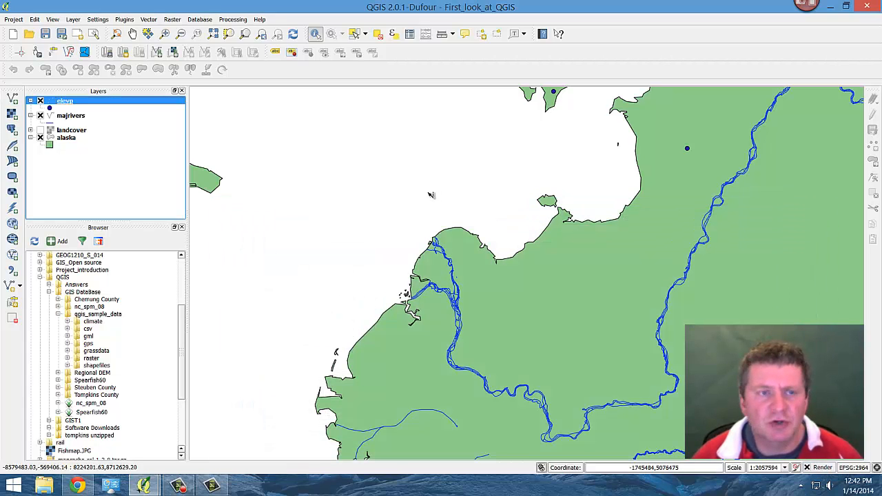
mouse_move(300, 174)
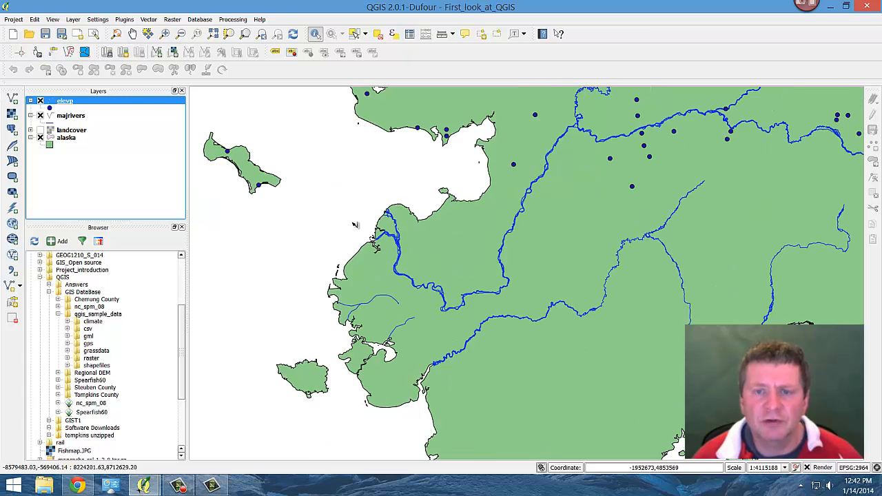
Expand qgis_sample_data shapefiles in the Browser and add grassland.shp via right-click
scroll("down", 3)
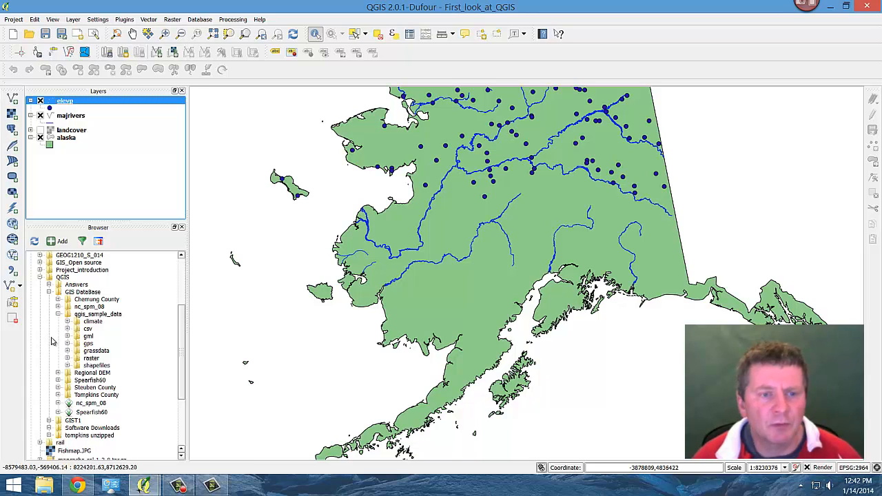
mouse_move(67, 369)
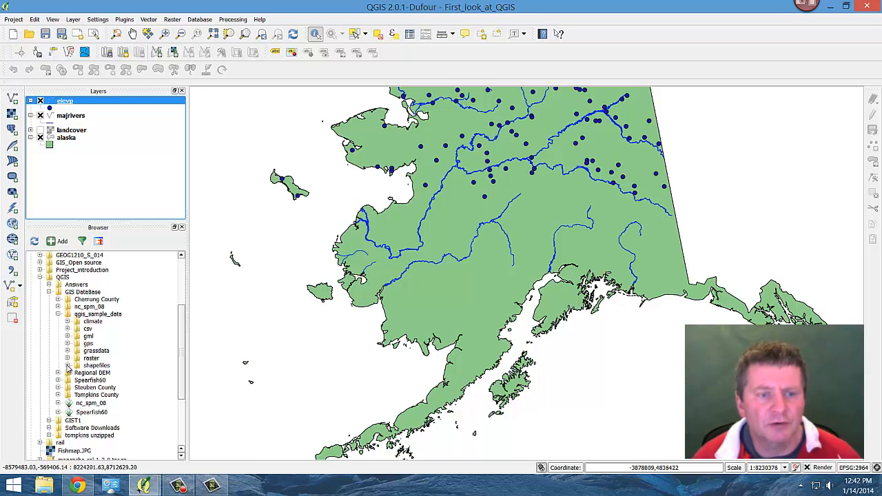
left_click(68, 365)
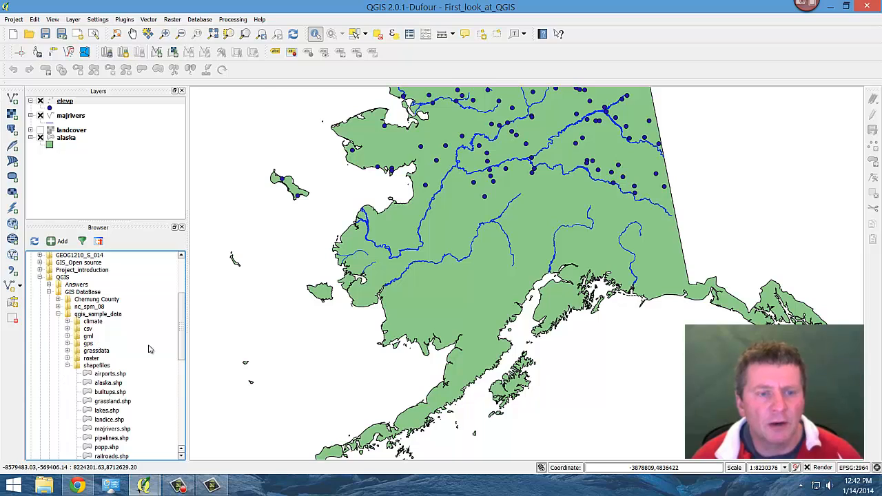
scroll("down", 3)
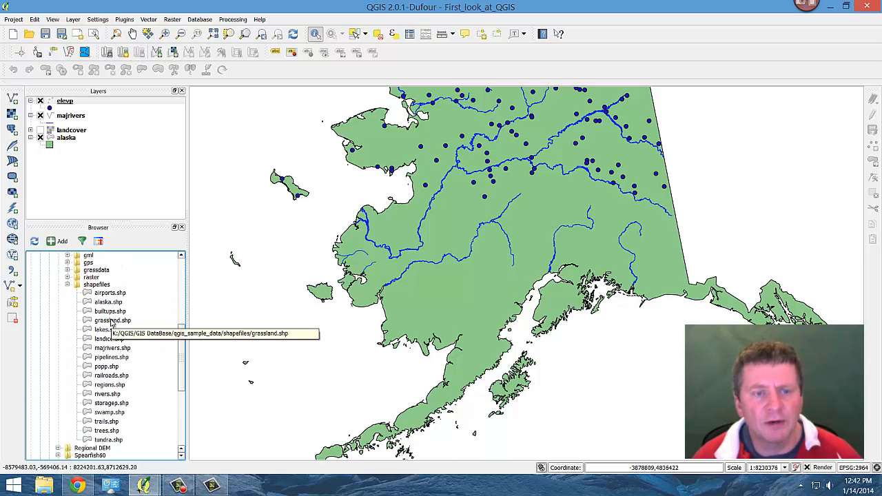
right_click(113, 321)
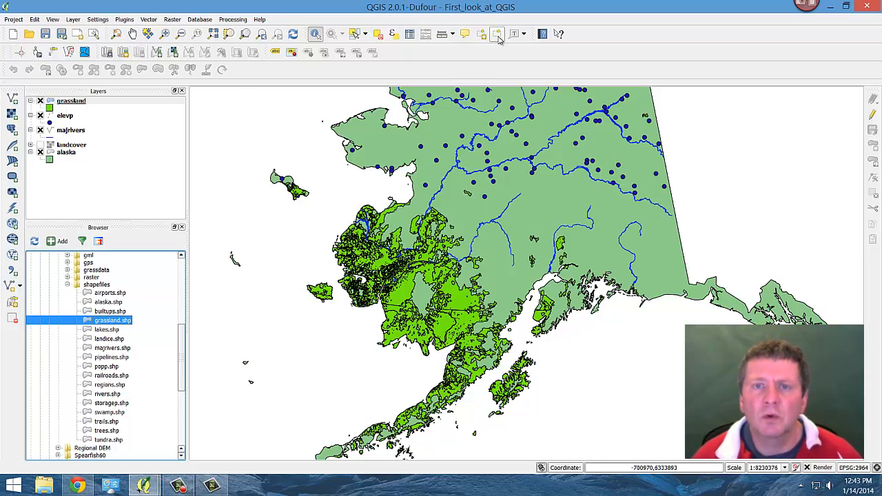
Zoom to the Yukon Delta bookmark and close the bookmarks list
left_click(497, 34)
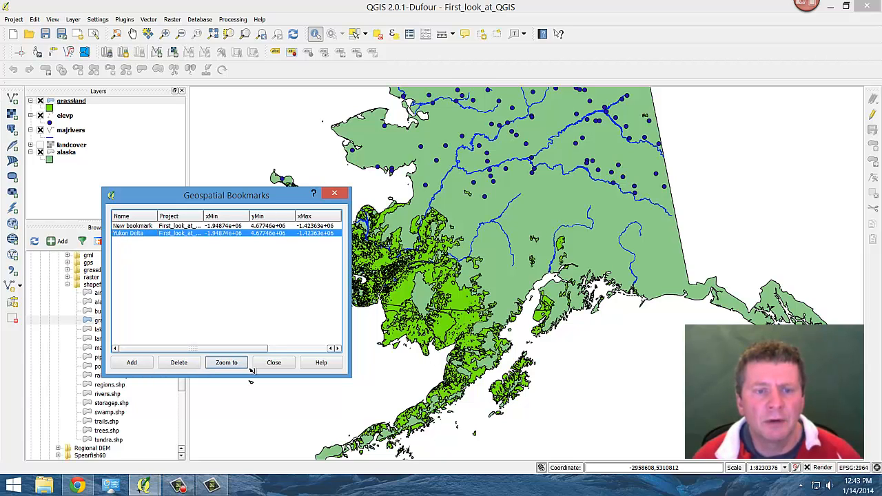
left_click(226, 363)
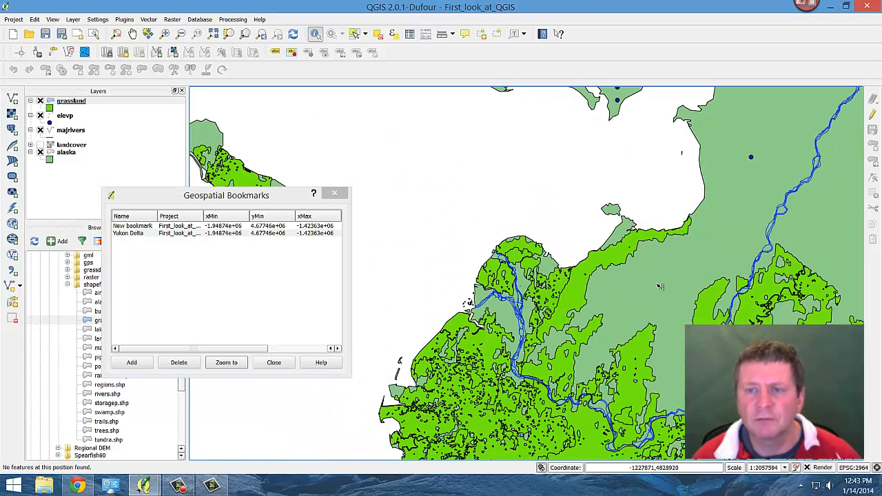
left_click(274, 363)
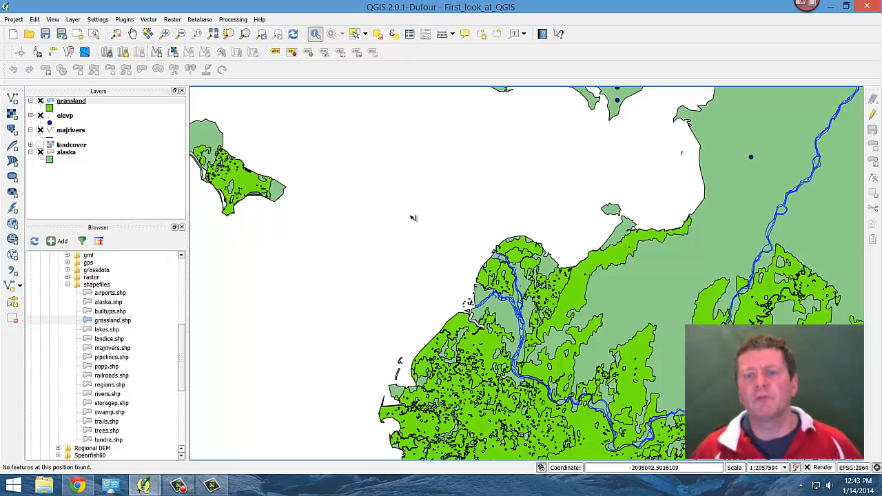